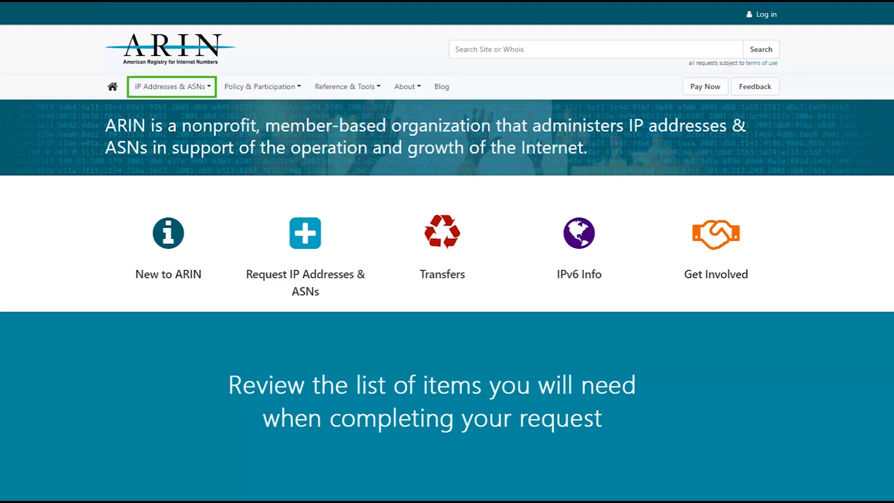
# Navigate from the IP Addresses & ASNs menu to the Requesting IP Addresses or ASNs page
pyautogui.click(172, 85)
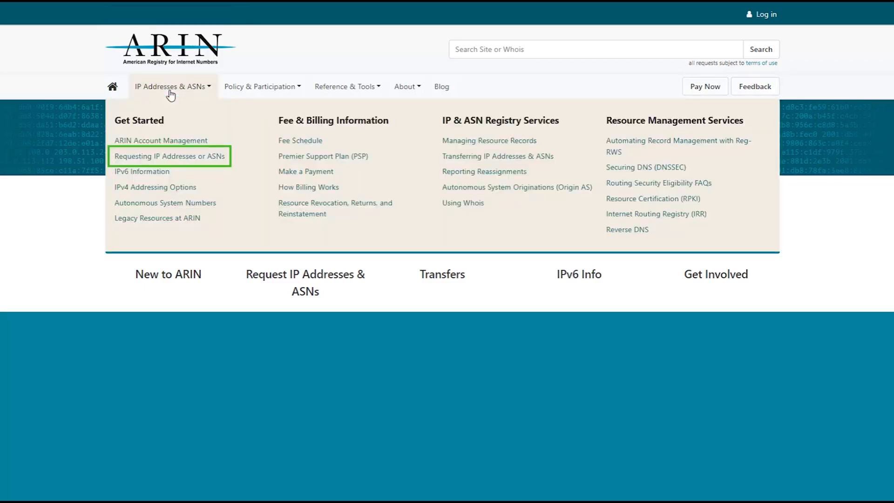
pyautogui.moveTo(175, 162)
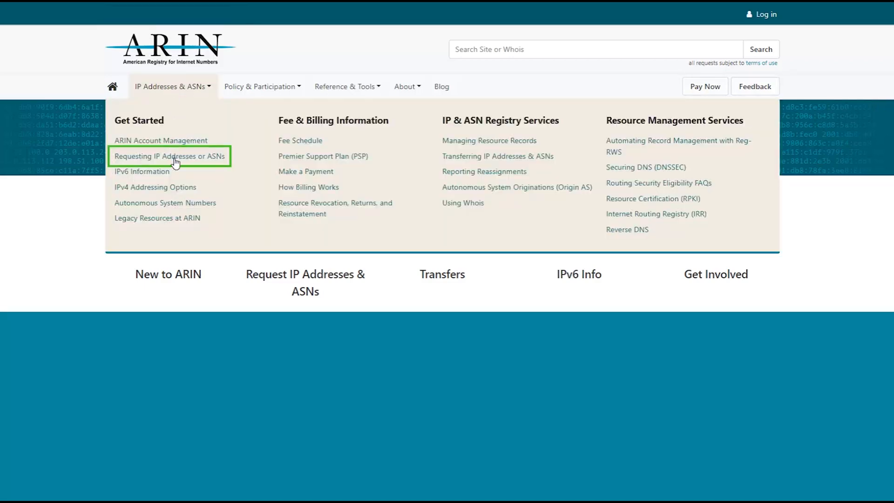
pyautogui.click(170, 156)
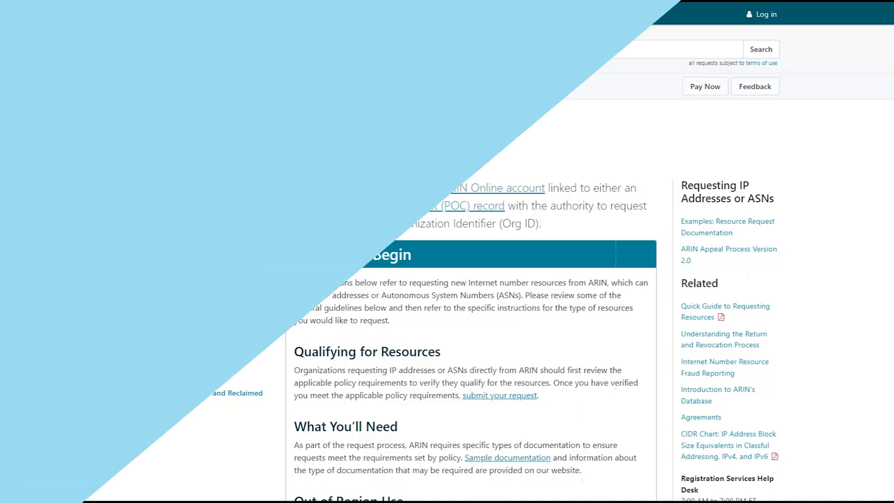
# Follow the 'submit your request' link to the Account Manager login with credentials entered
pyautogui.click(765, 14)
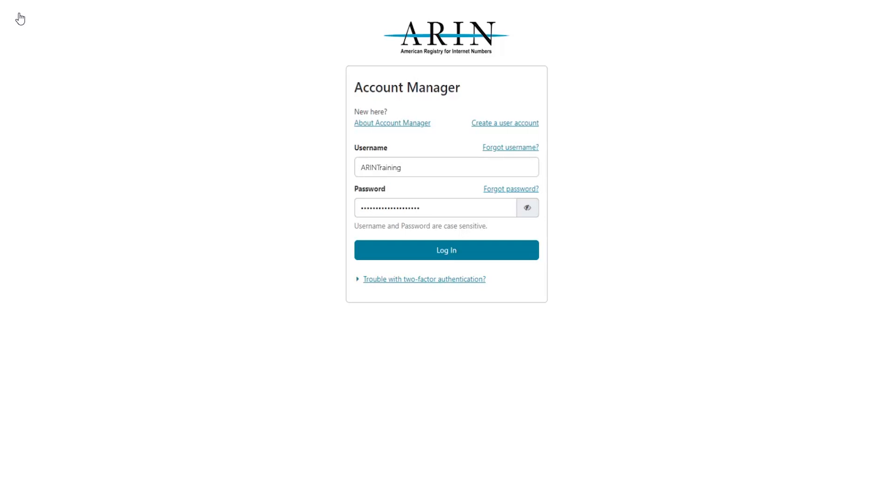
pyautogui.moveTo(440, 124)
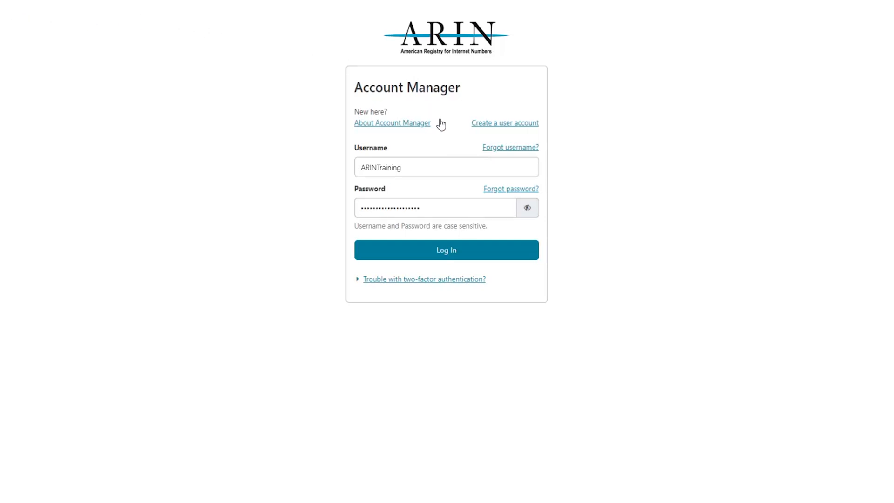
# Log in and start the Request ASN form from the ASNs sidebar section
pyautogui.click(446, 249)
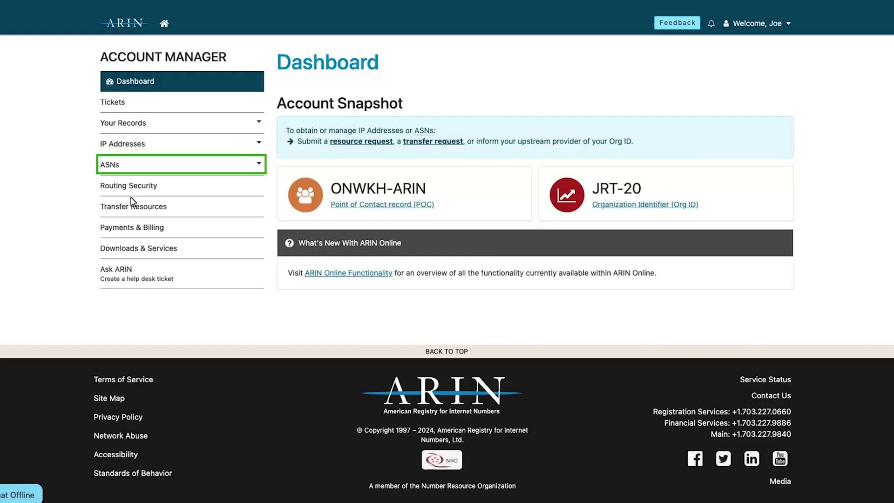
pyautogui.click(182, 164)
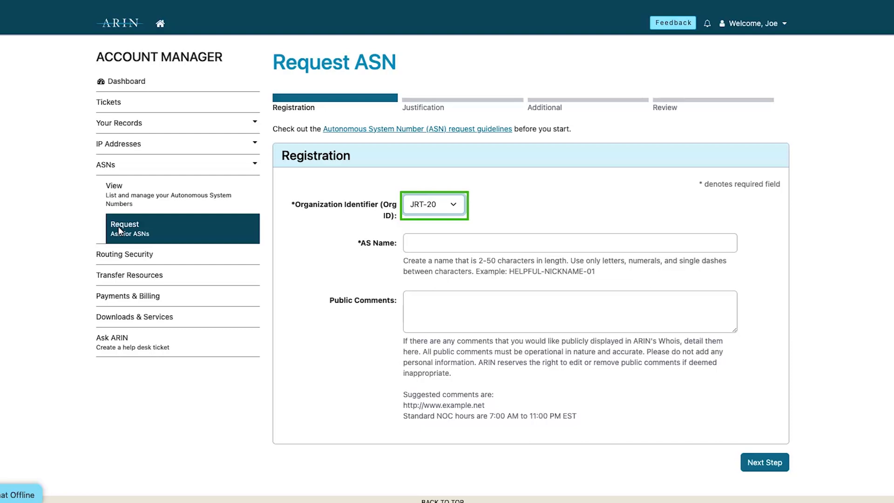
pyautogui.moveTo(415, 221)
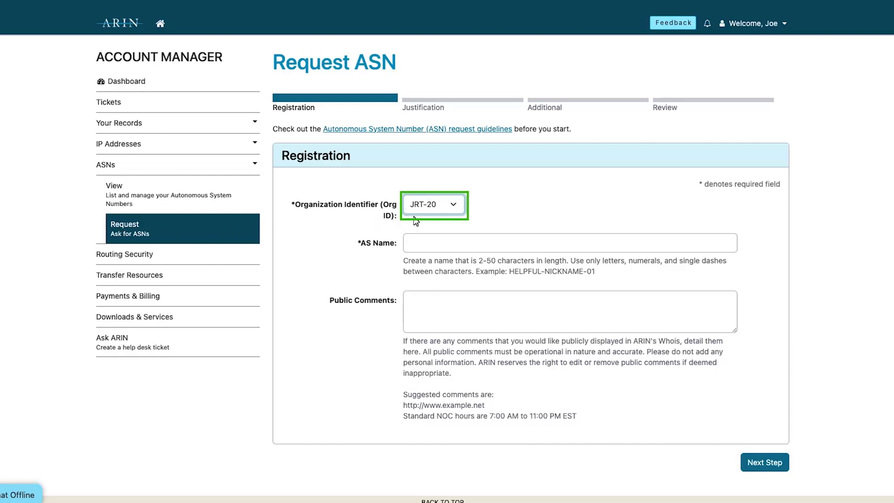
# Register the request under Org ID JRT-20 with AS name ARINTRAINING and continue to Justification
pyautogui.click(433, 204)
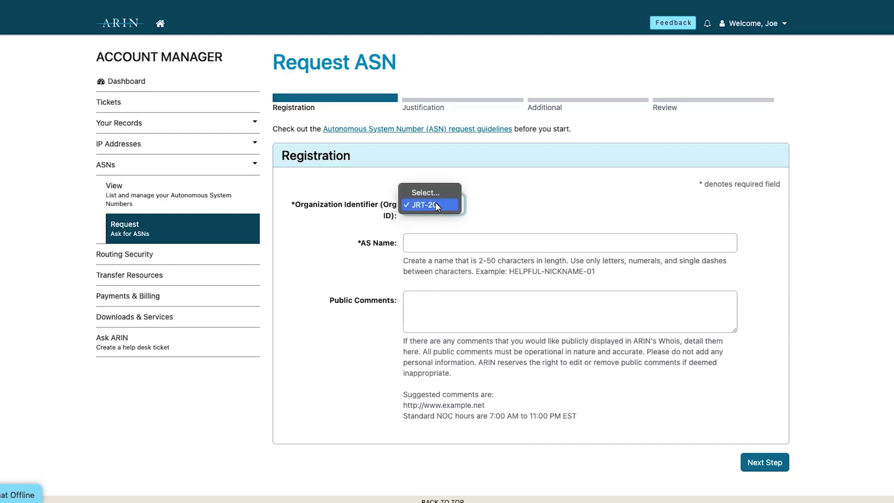
pyautogui.click(429, 205)
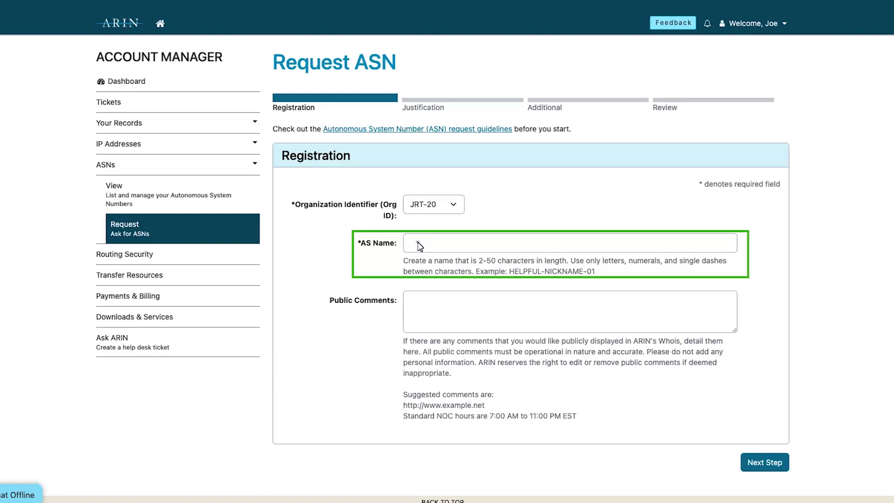
pyautogui.write('ARINTRAINING')
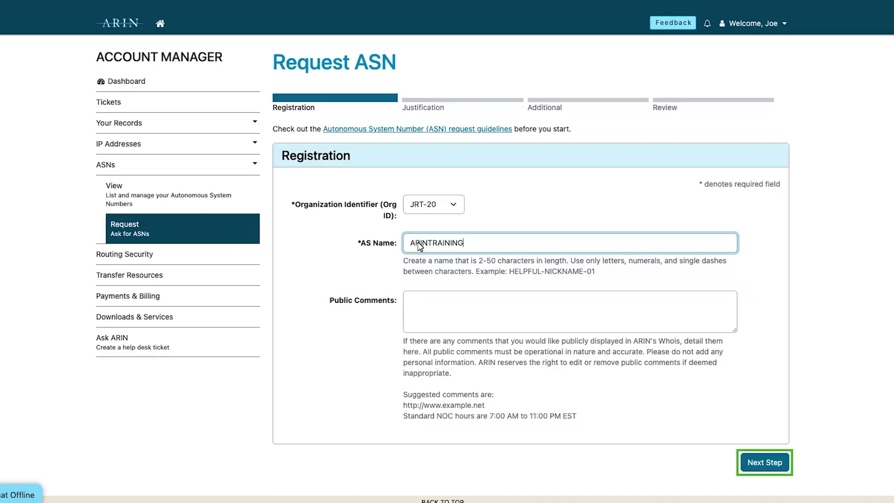
pyautogui.moveTo(752, 408)
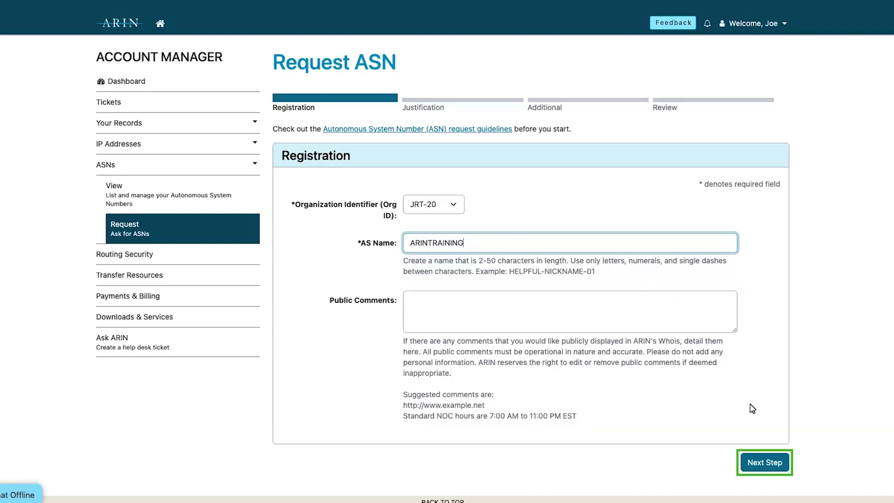
pyautogui.click(763, 461)
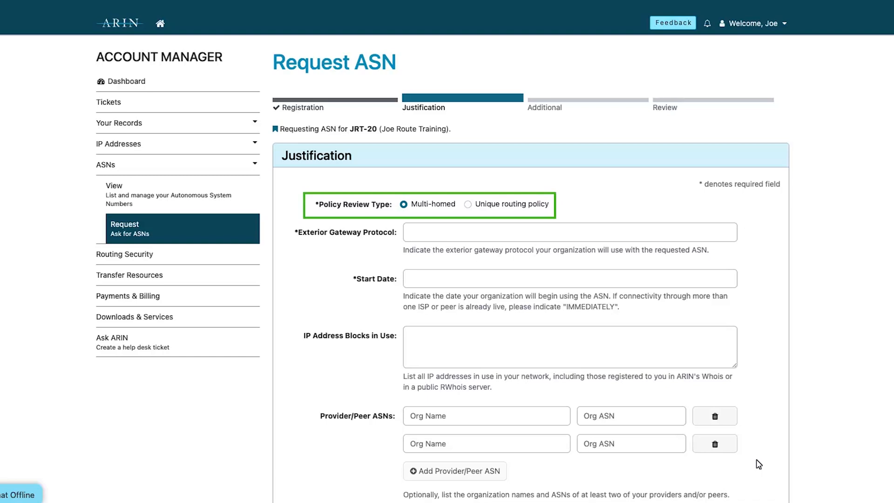
pyautogui.moveTo(434, 334)
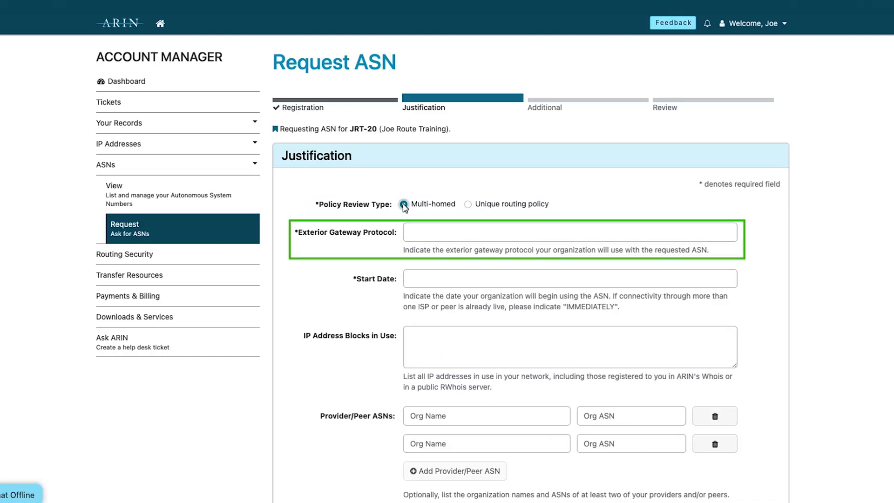
# Justify the ASN as Multi-homed using BGP starting IMMEDIATELY and continue to the Additional step
pyautogui.click(403, 204)
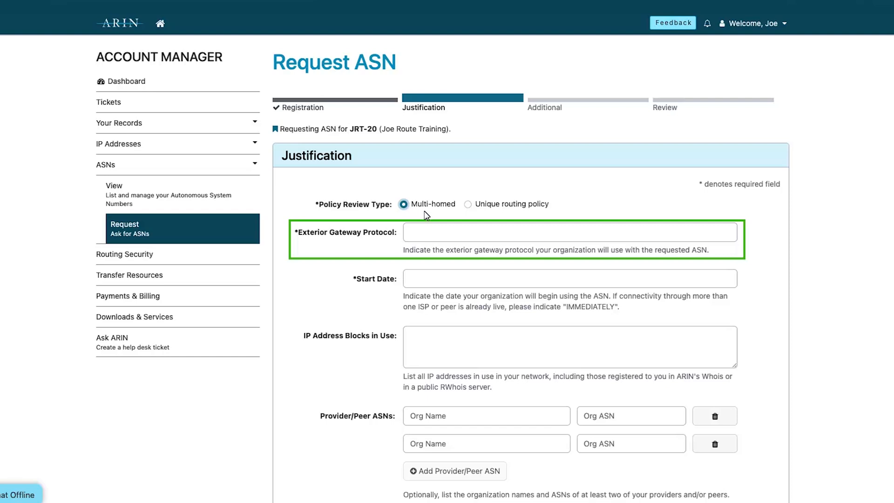
pyautogui.write('BGP')
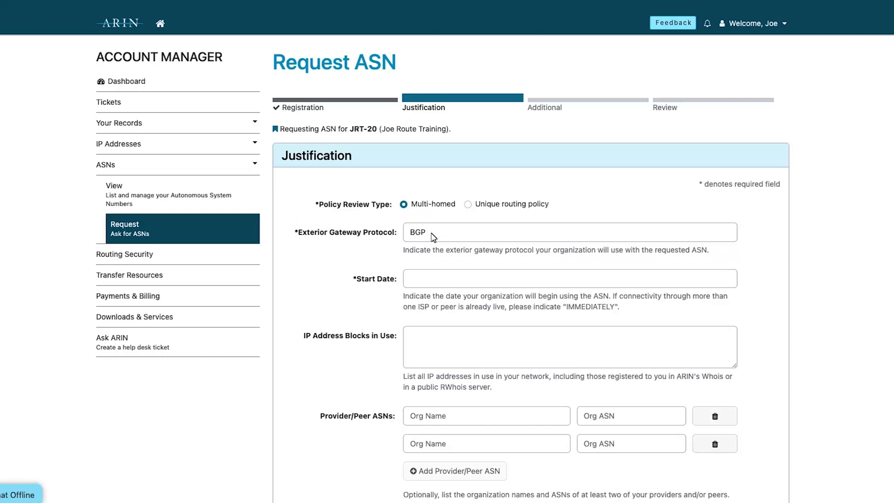
pyautogui.click(568, 279)
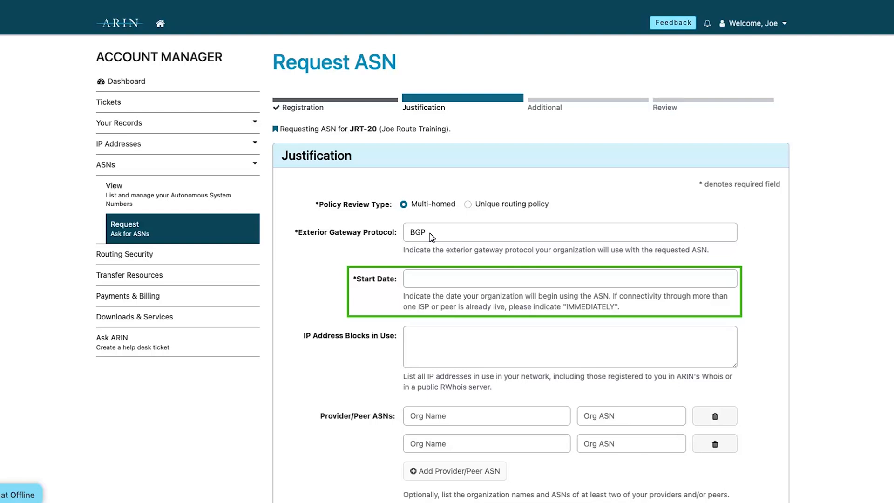
pyautogui.moveTo(413, 288)
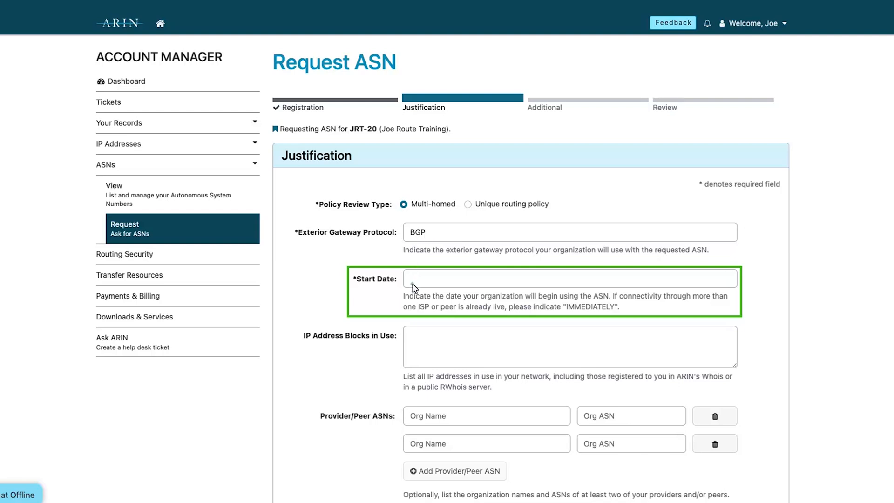
pyautogui.write('IMMEDIATELY')
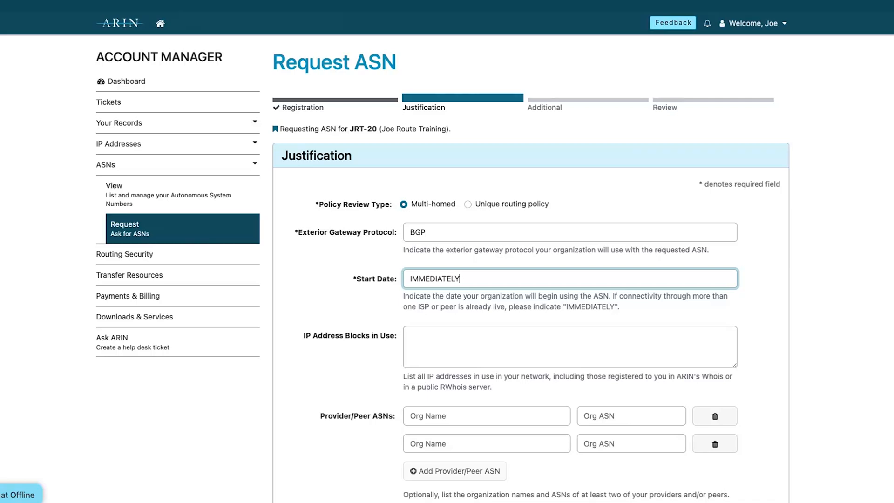
pyautogui.scroll(-3)
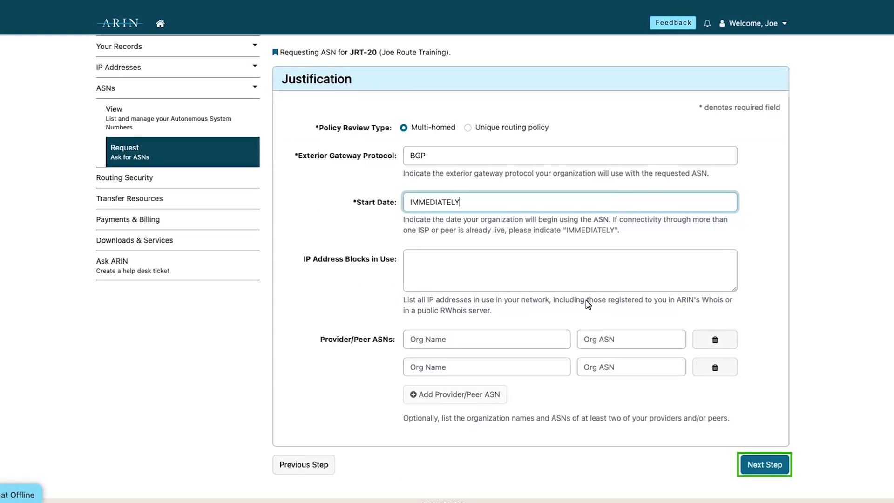
pyautogui.click(763, 463)
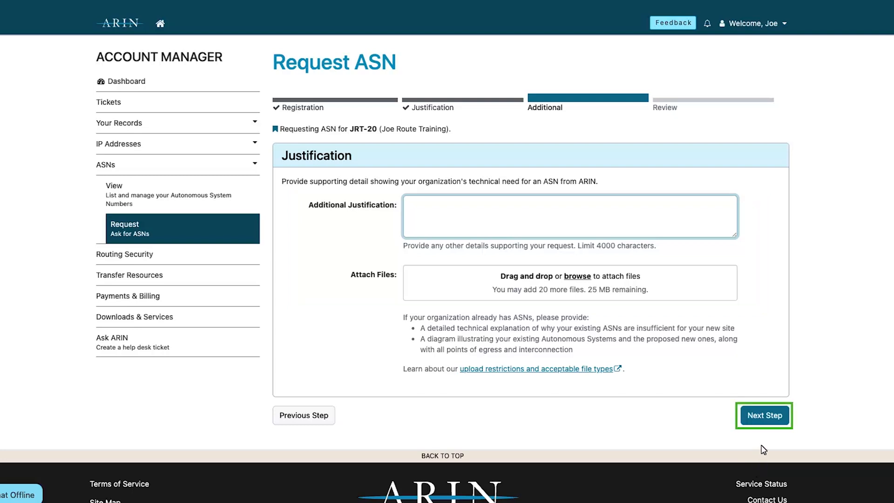
pyautogui.click(763, 415)
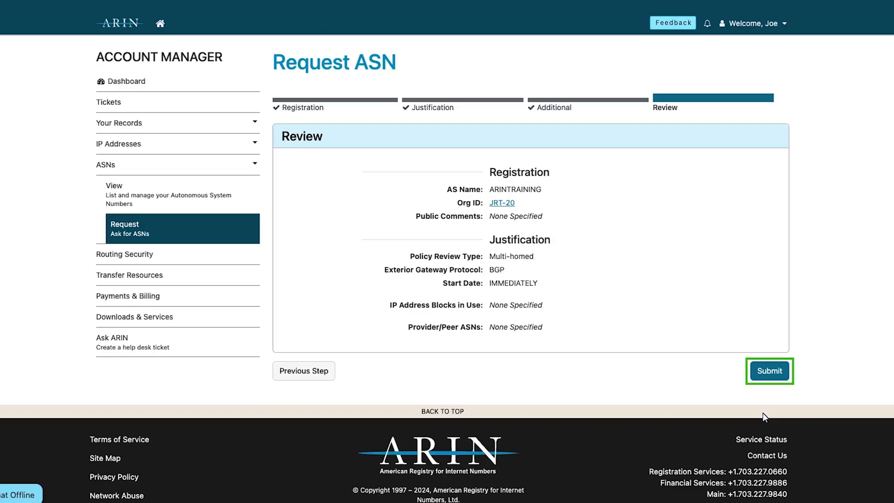
pyautogui.click(767, 371)
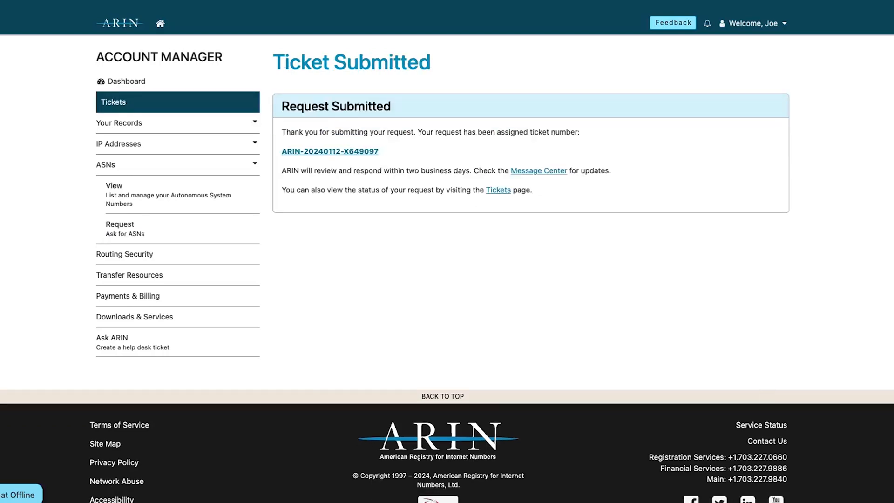
# Return to the Dashboard showing AS54209 listed for Org ID JRT-20
pyautogui.click(124, 81)
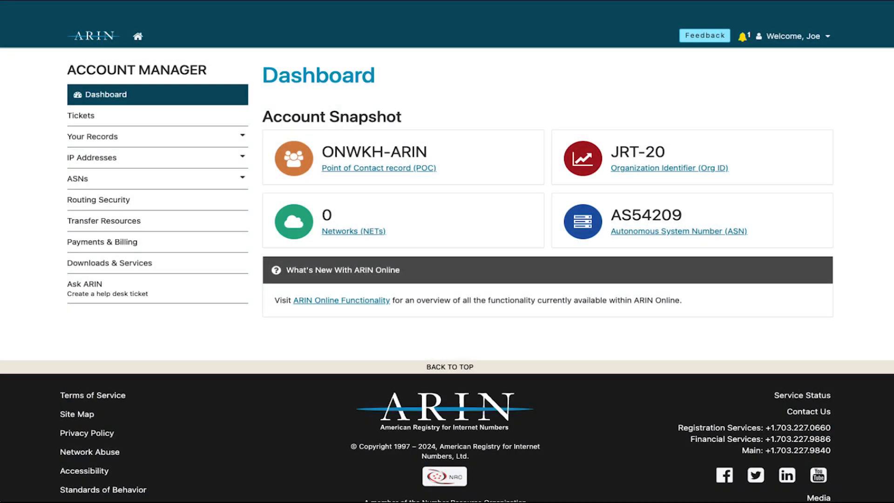